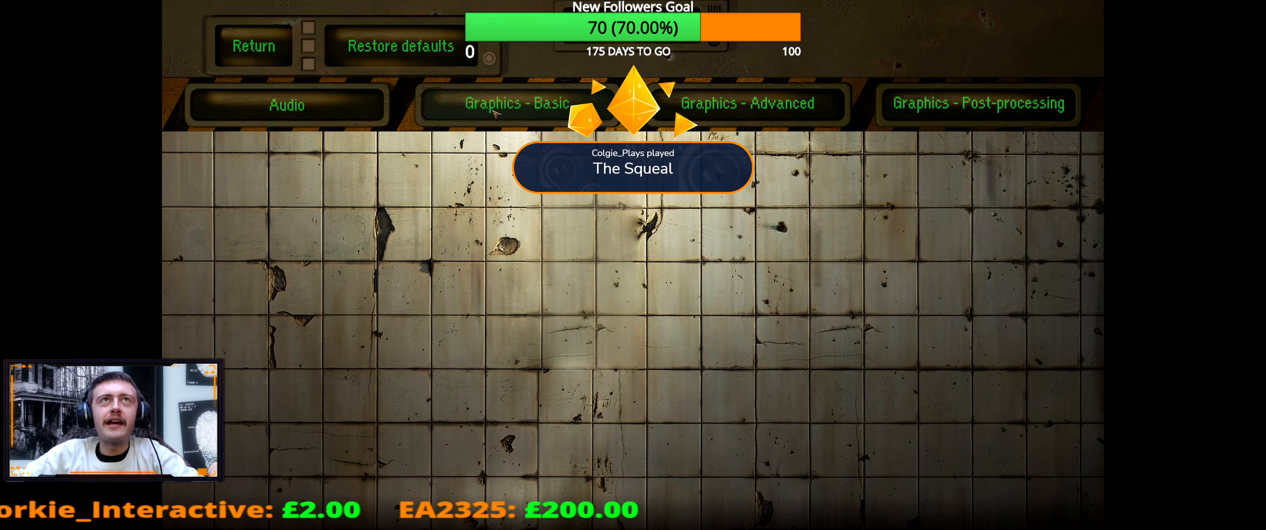
click(500, 104)
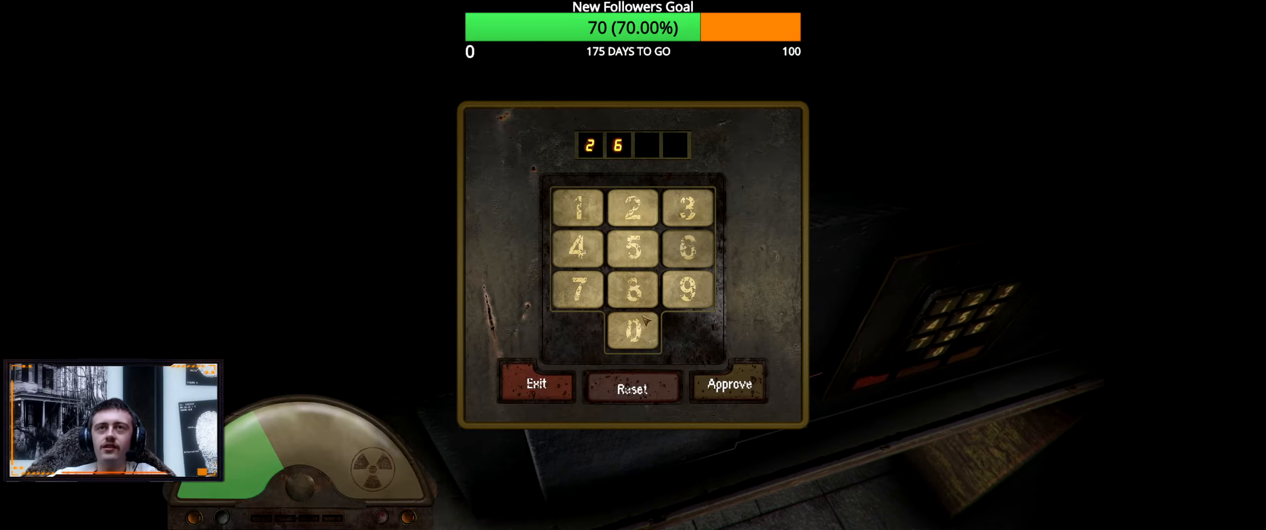
click(535, 384)
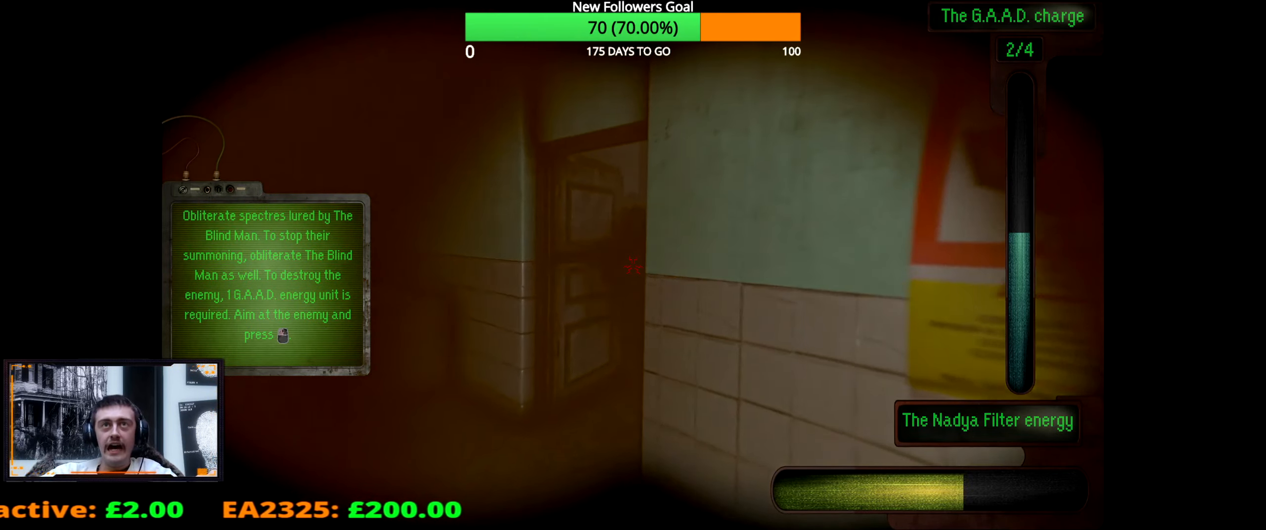
click(632, 264)
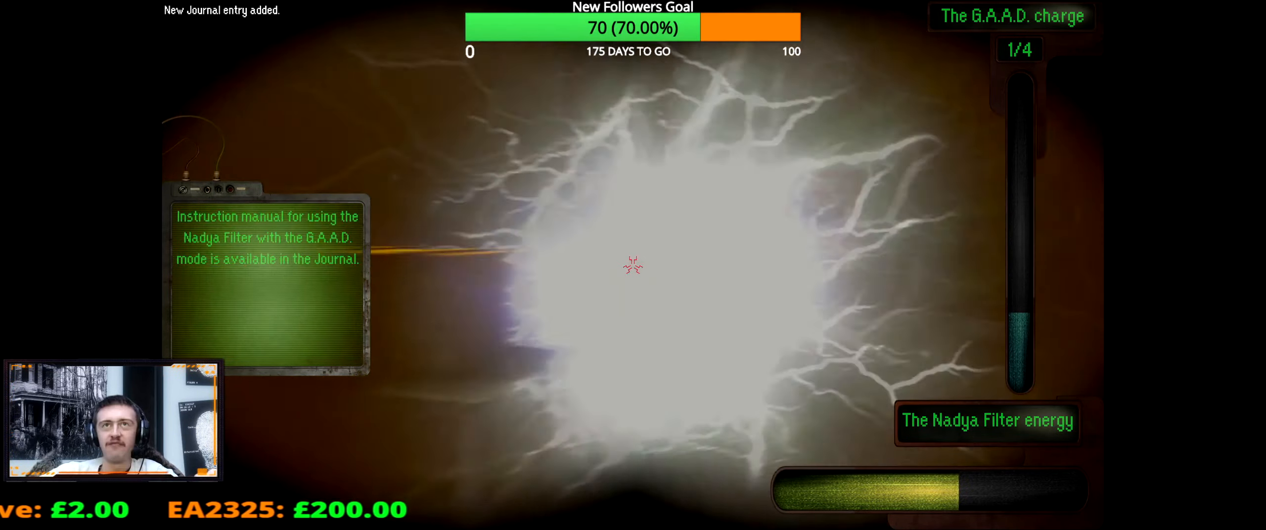